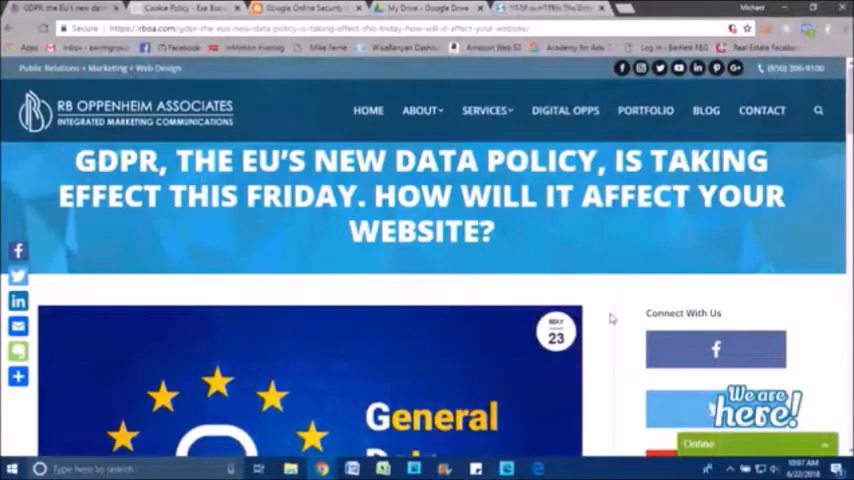
Step: Scroll the rboa.com GDPR article past the GDPR image to 'What is GDPR?'
{"action": "scroll", "scroll_direction": "down", "scroll_amount": 3}
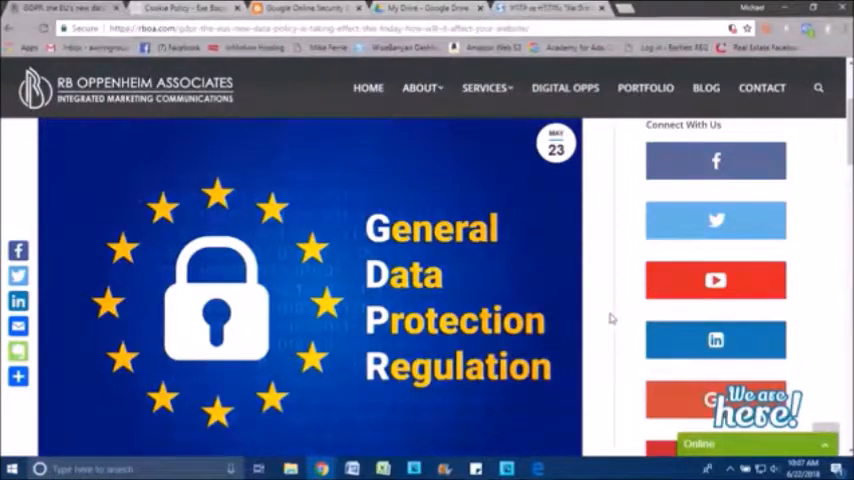
{"action": "scroll", "scroll_direction": "down", "scroll_amount": 3}
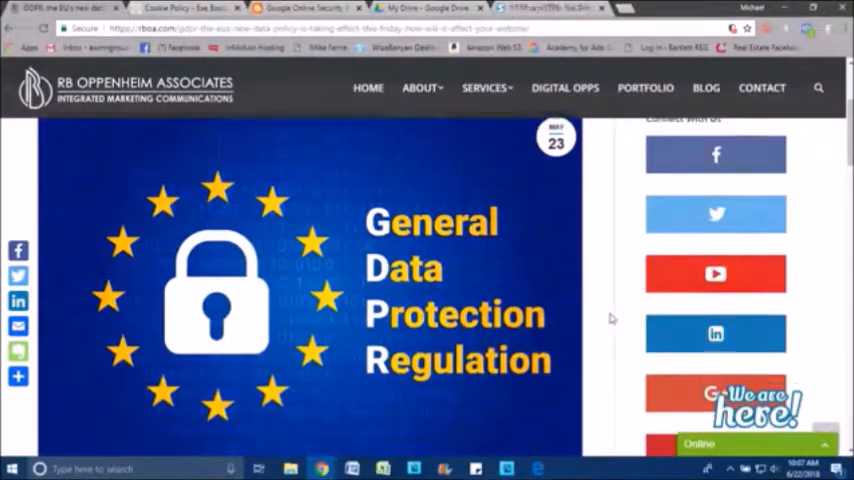
{"action": "scroll", "scroll_direction": "down", "scroll_amount": 3}
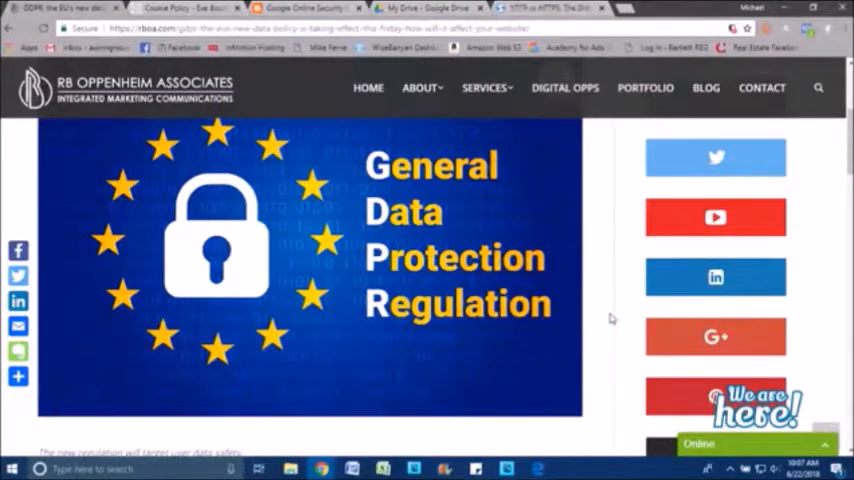
{"action": "scroll", "scroll_direction": "down", "scroll_amount": 3}
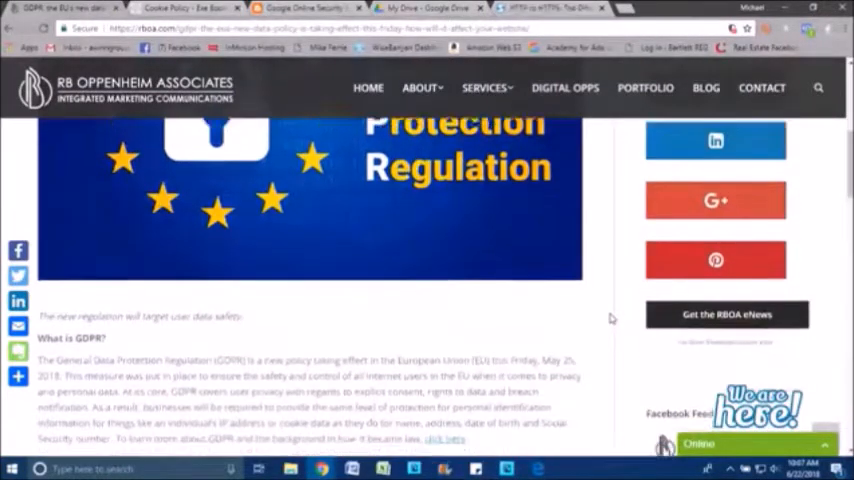
{"action": "scroll", "scroll_direction": "down", "scroll_amount": 3}
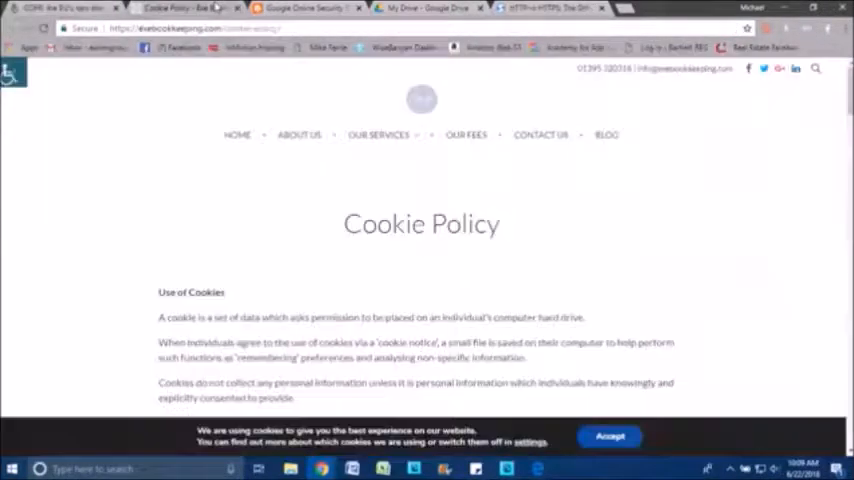
Step: Scroll the Cookie Policy down to the paragraph on accepting or declining cookies via the GDPR cookie bar
{"action": "scroll", "scroll_direction": "down", "scroll_amount": 3}
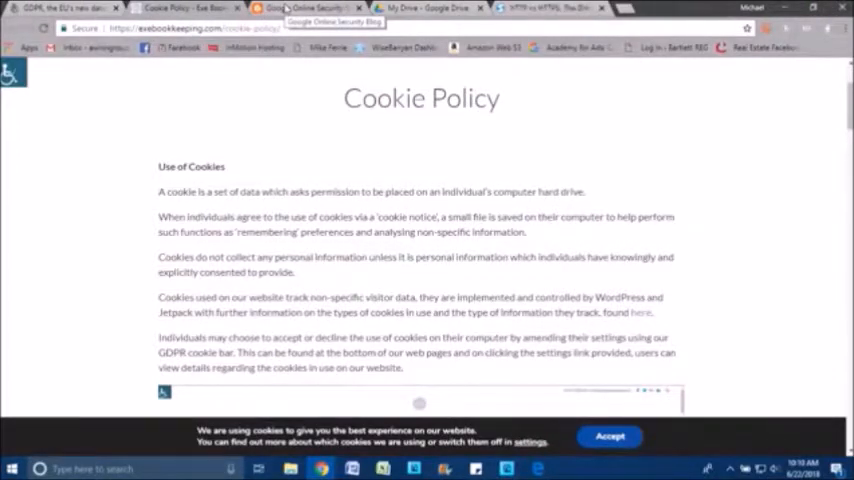
Step: Switch to the Google Online Security Blog tab and scroll to the 'Treatment of HTTP pages' figure
{"action": "left_click", "coordinate": [300, 8]}
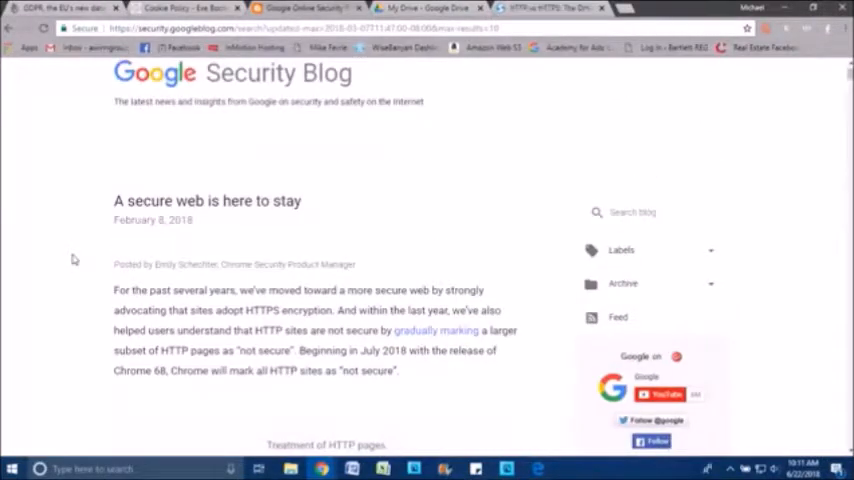
{"action": "scroll", "scroll_direction": "down", "scroll_amount": 3}
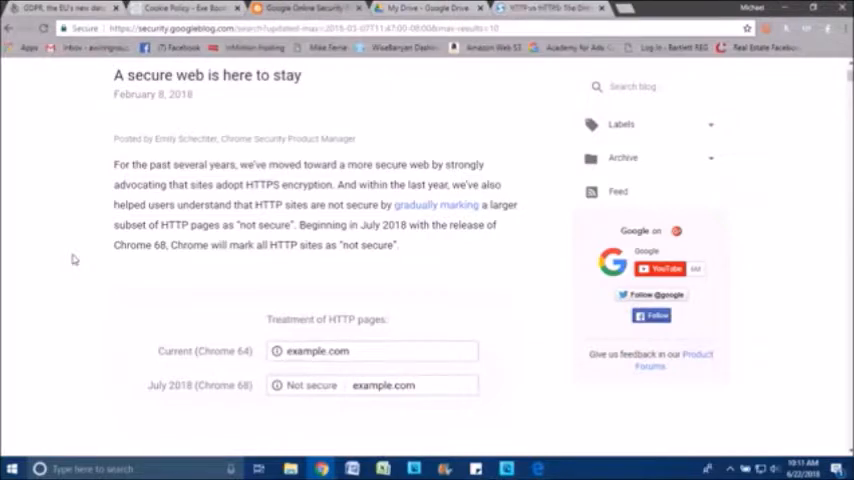
{"action": "mouse_move", "coordinate": [257, 370]}
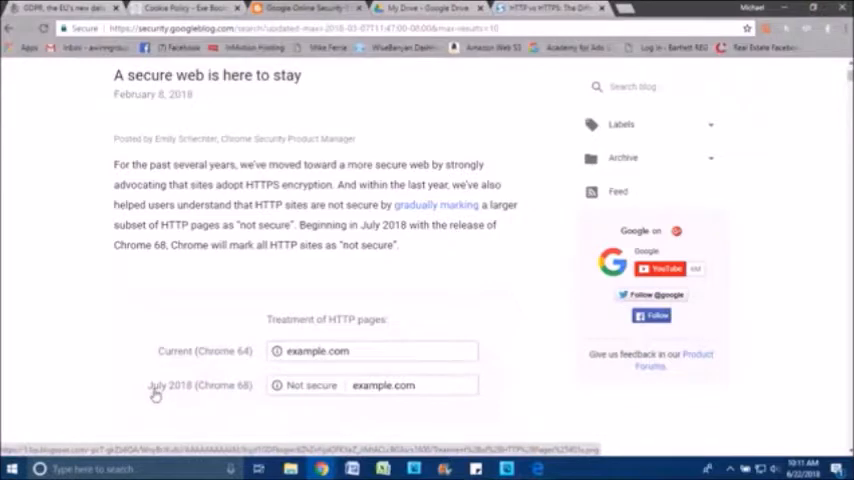
{"action": "mouse_move", "coordinate": [184, 392]}
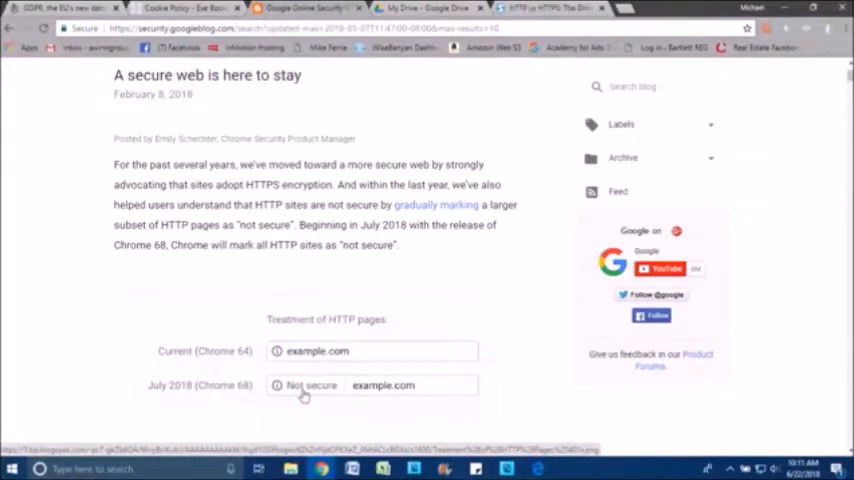
{"action": "mouse_move", "coordinate": [345, 393]}
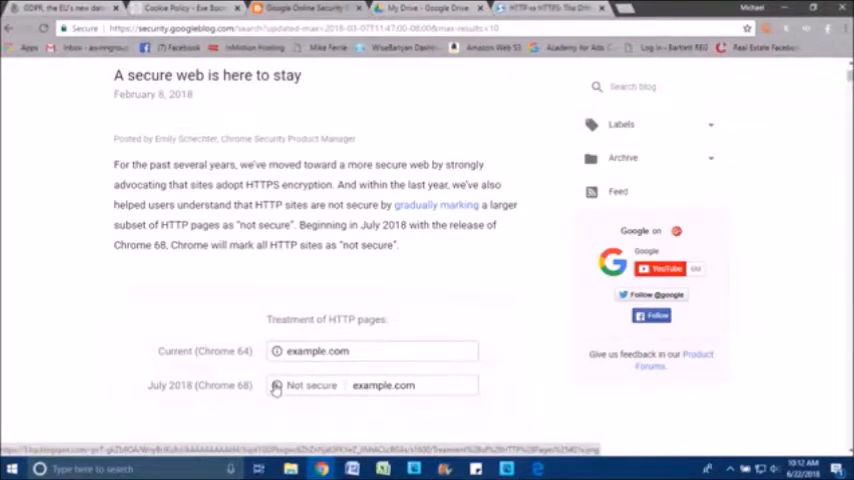
{"action": "mouse_move", "coordinate": [160, 374]}
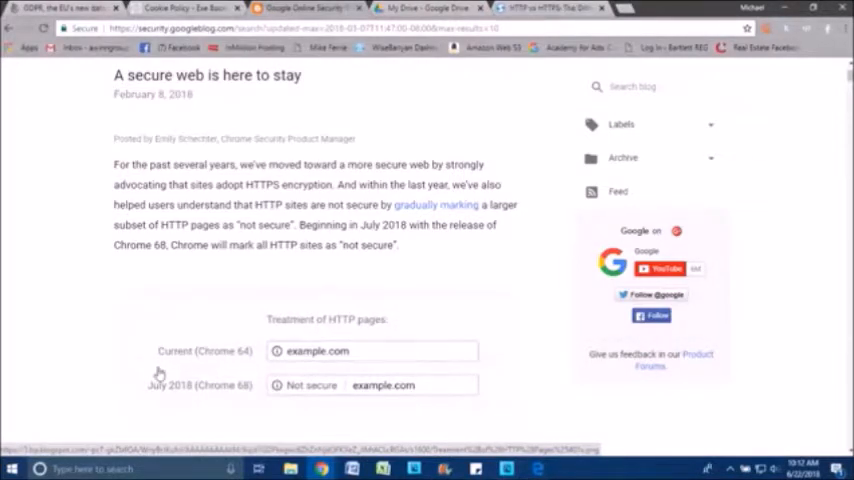